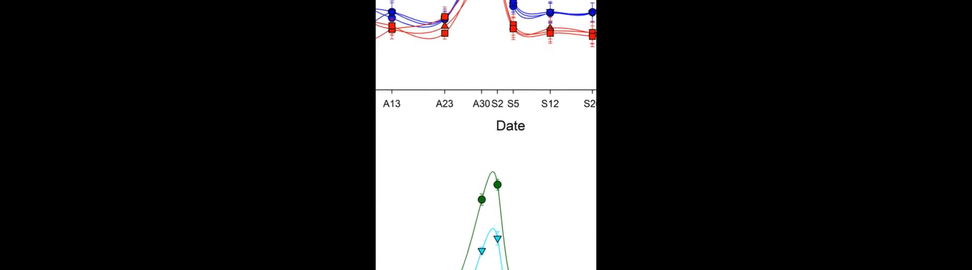
pyautogui.scroll(-3)
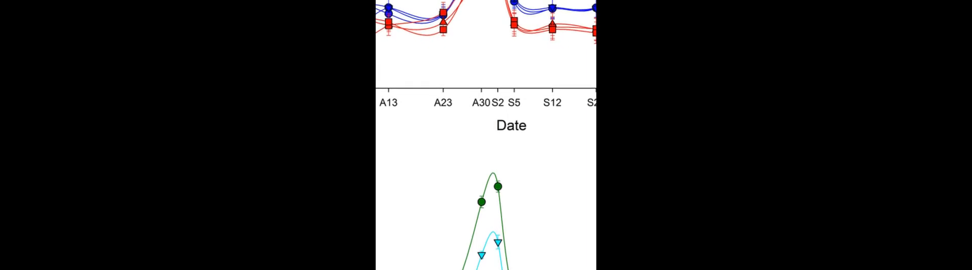